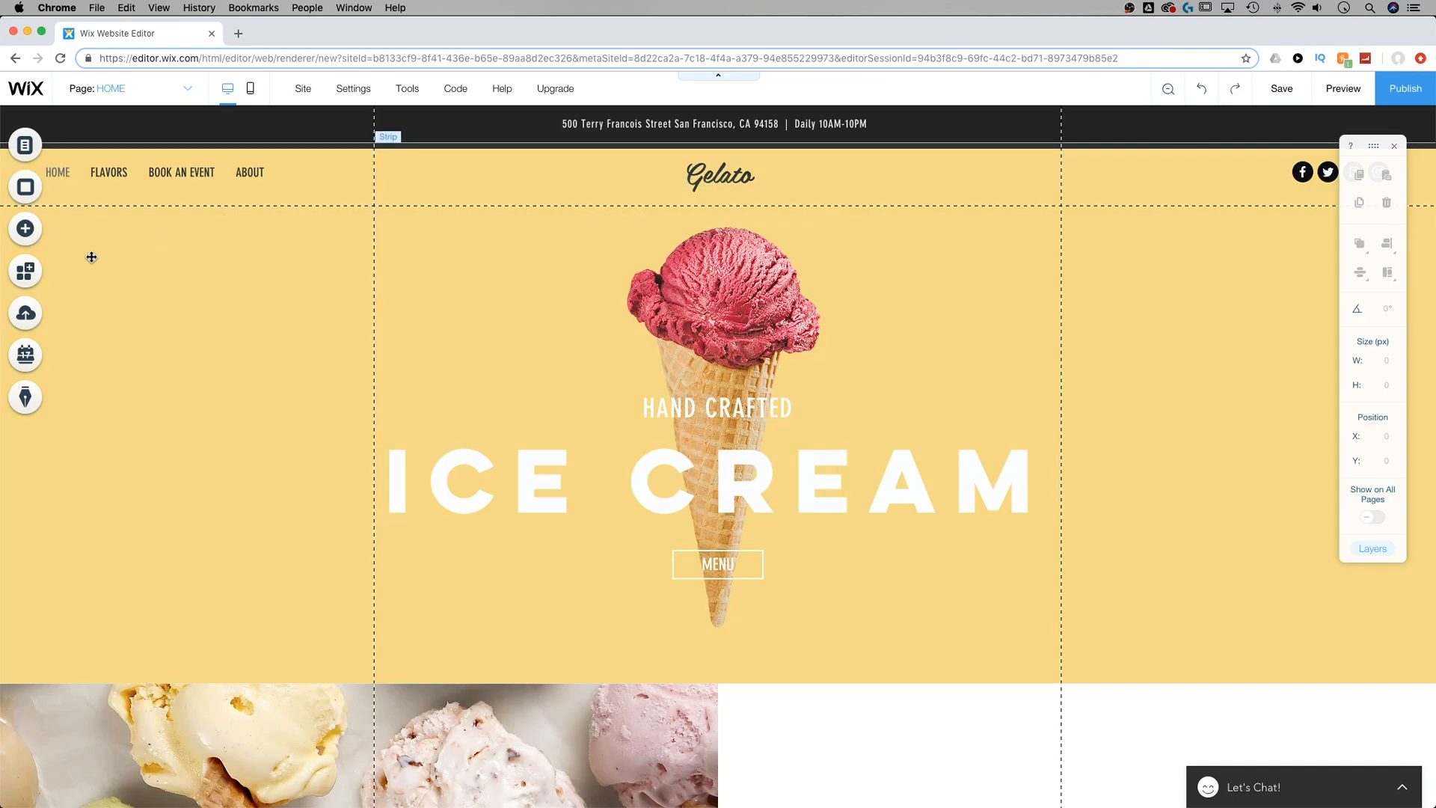
# Browse the FLAVORS, BOOK AN EVENT and ABOUT pages to check where the logo appears.
pyautogui.click(25, 145)
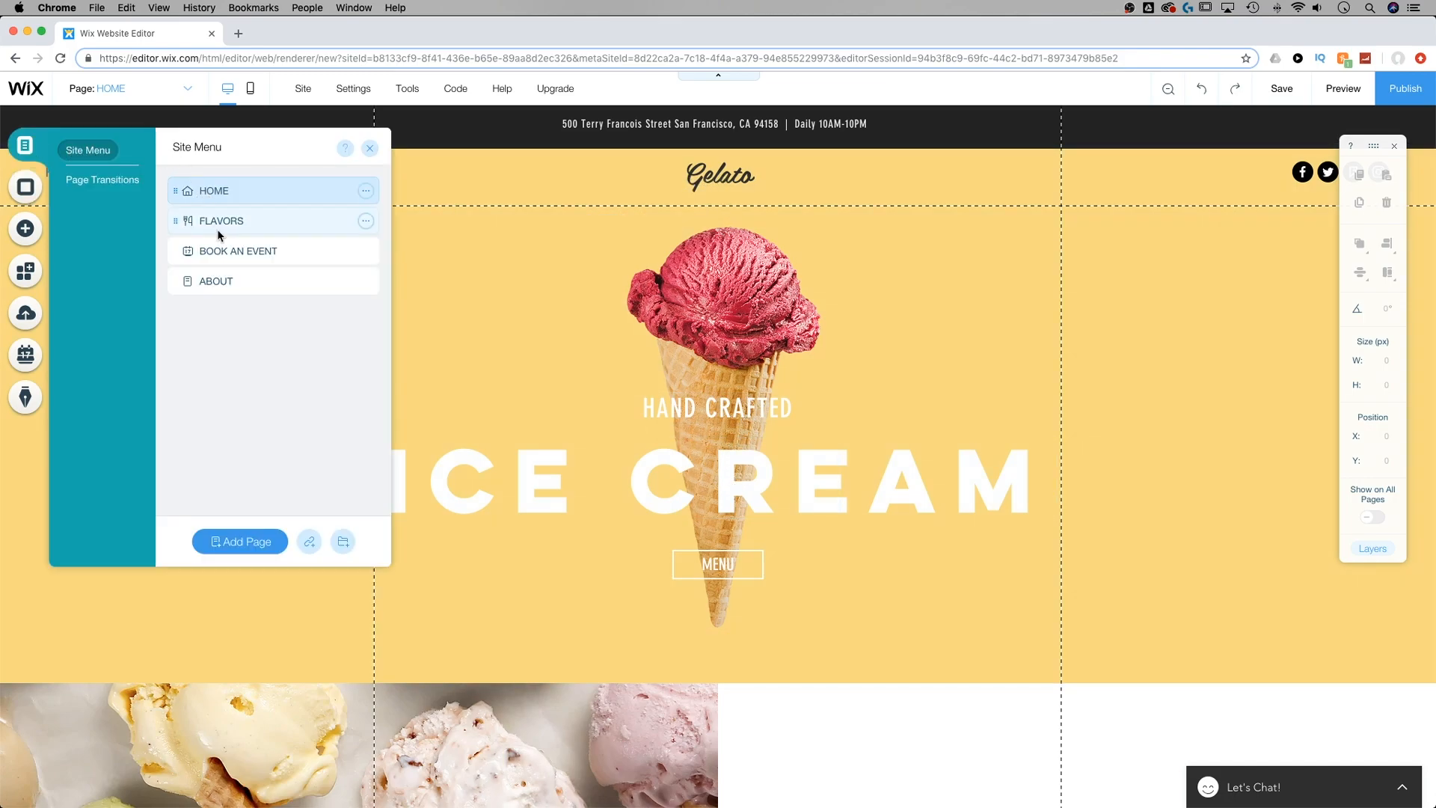
pyautogui.click(221, 220)
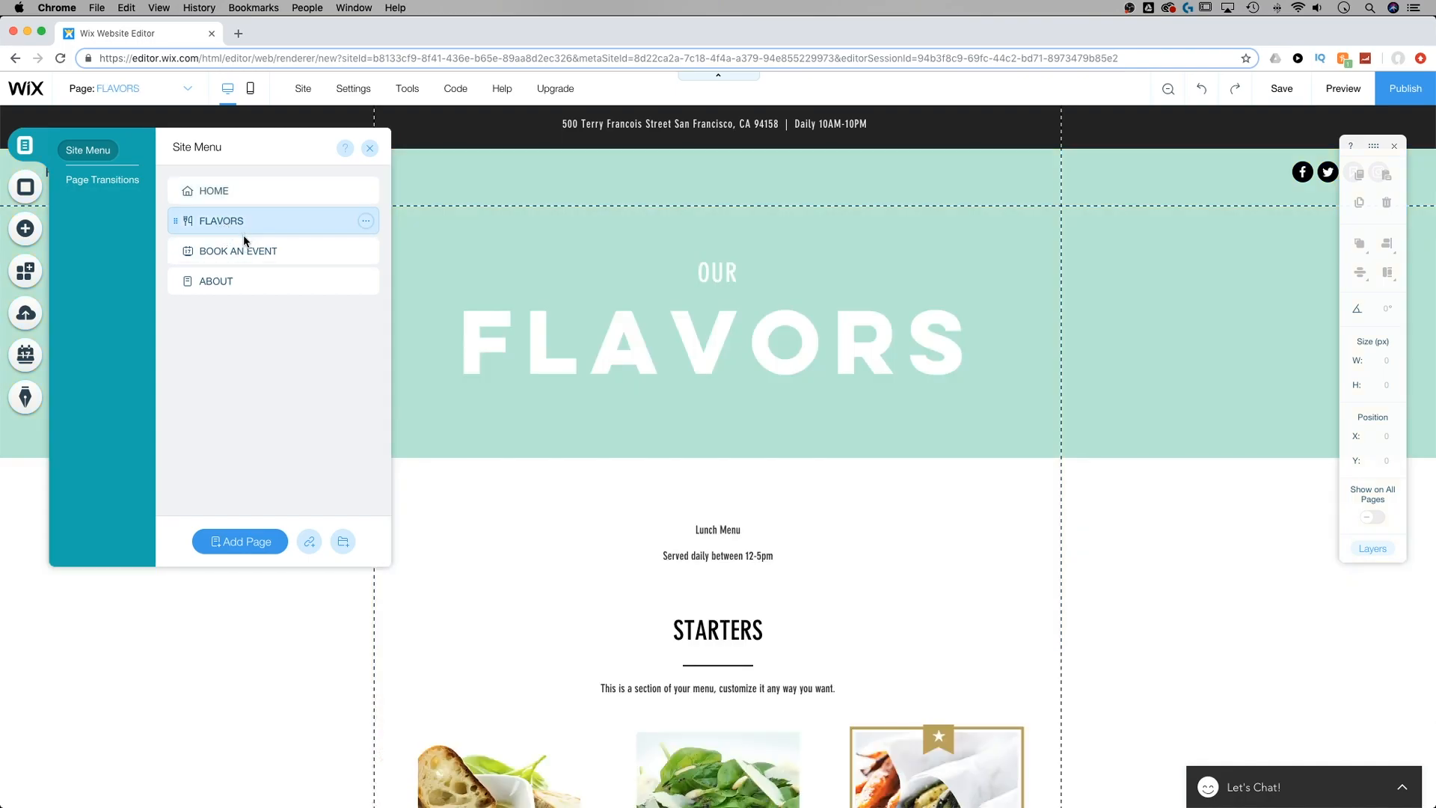
pyautogui.click(238, 250)
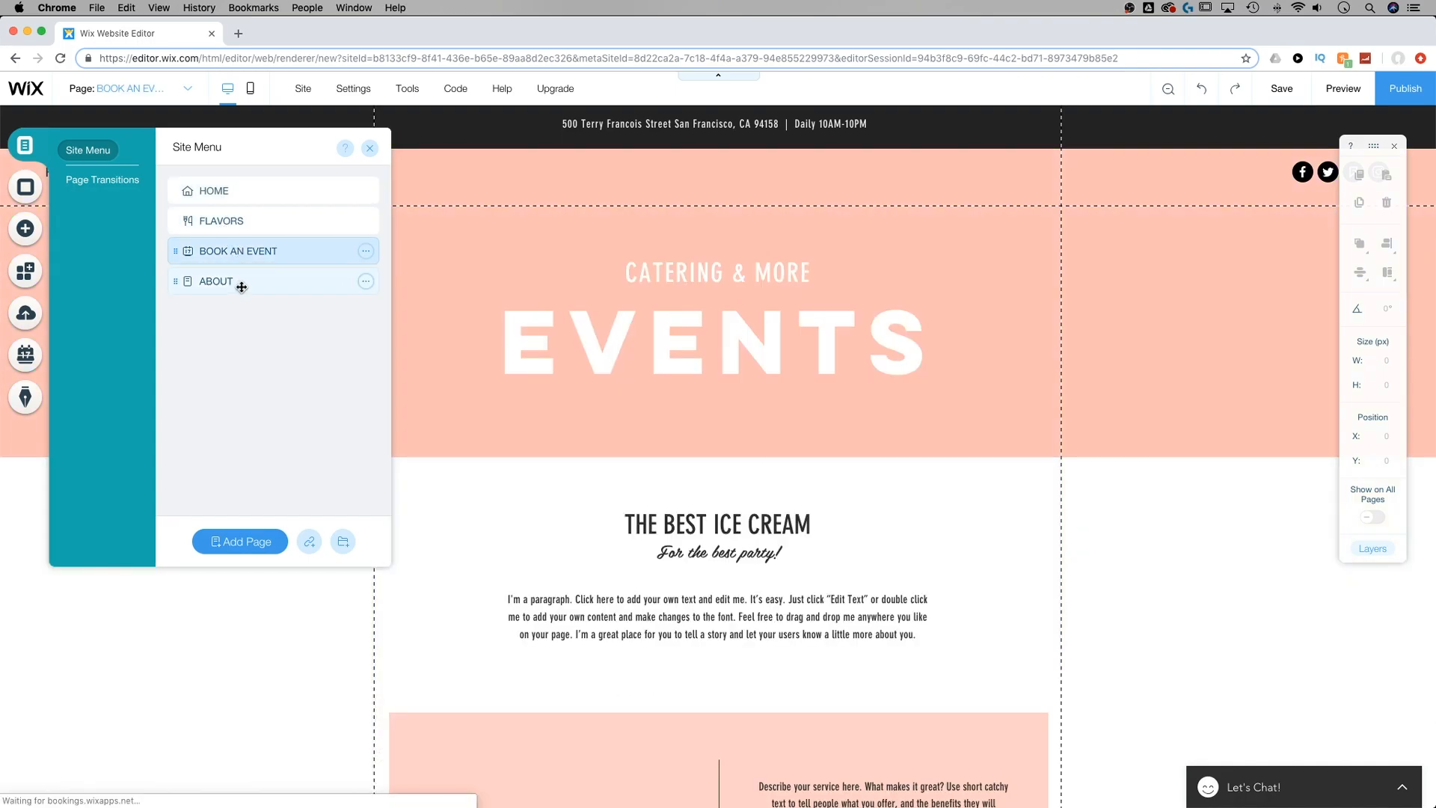
pyautogui.click(215, 282)
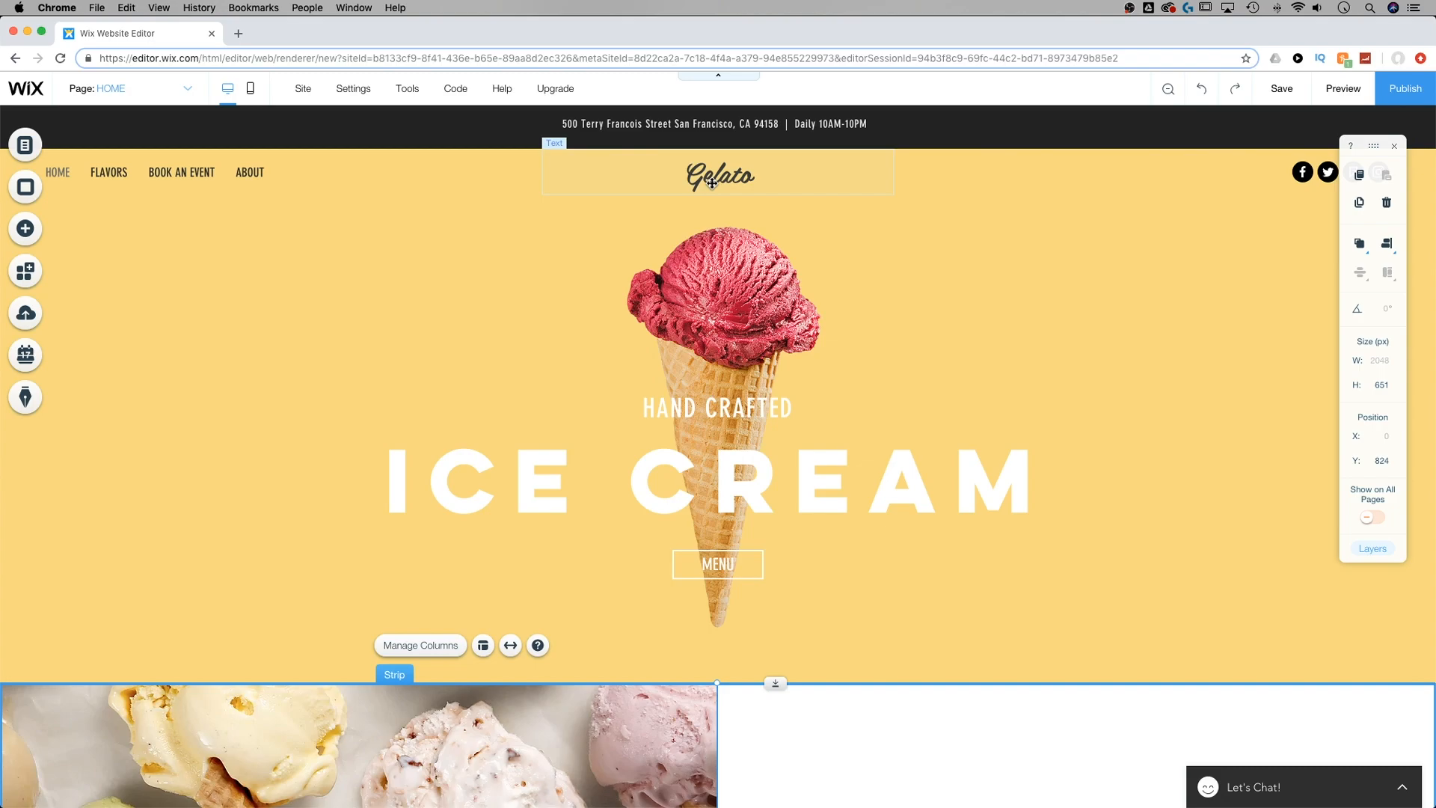
# Set the Gelato logo text to 'Show on All Pages' from its toolbar options.
pyautogui.click(717, 174)
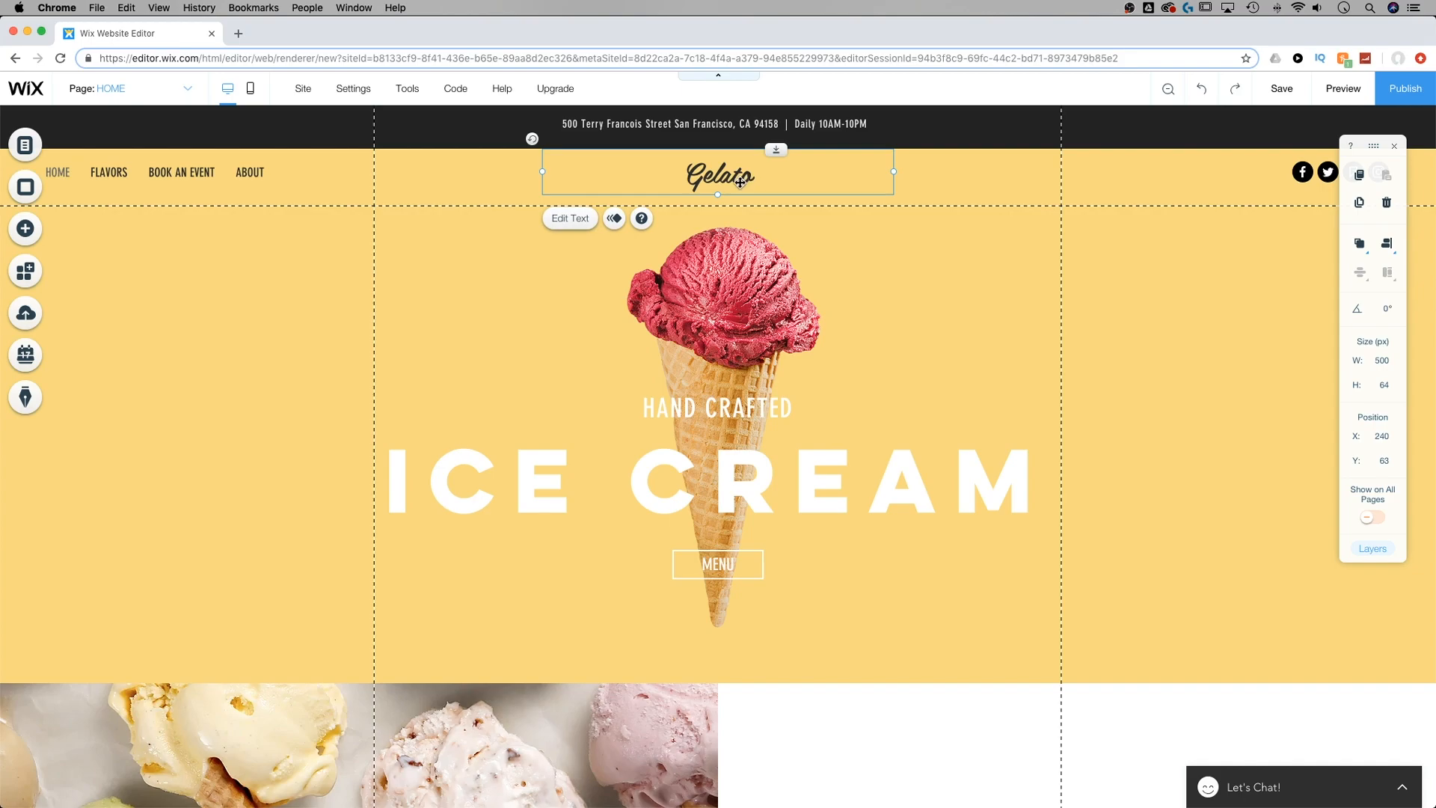
pyautogui.rightClick(719, 174)
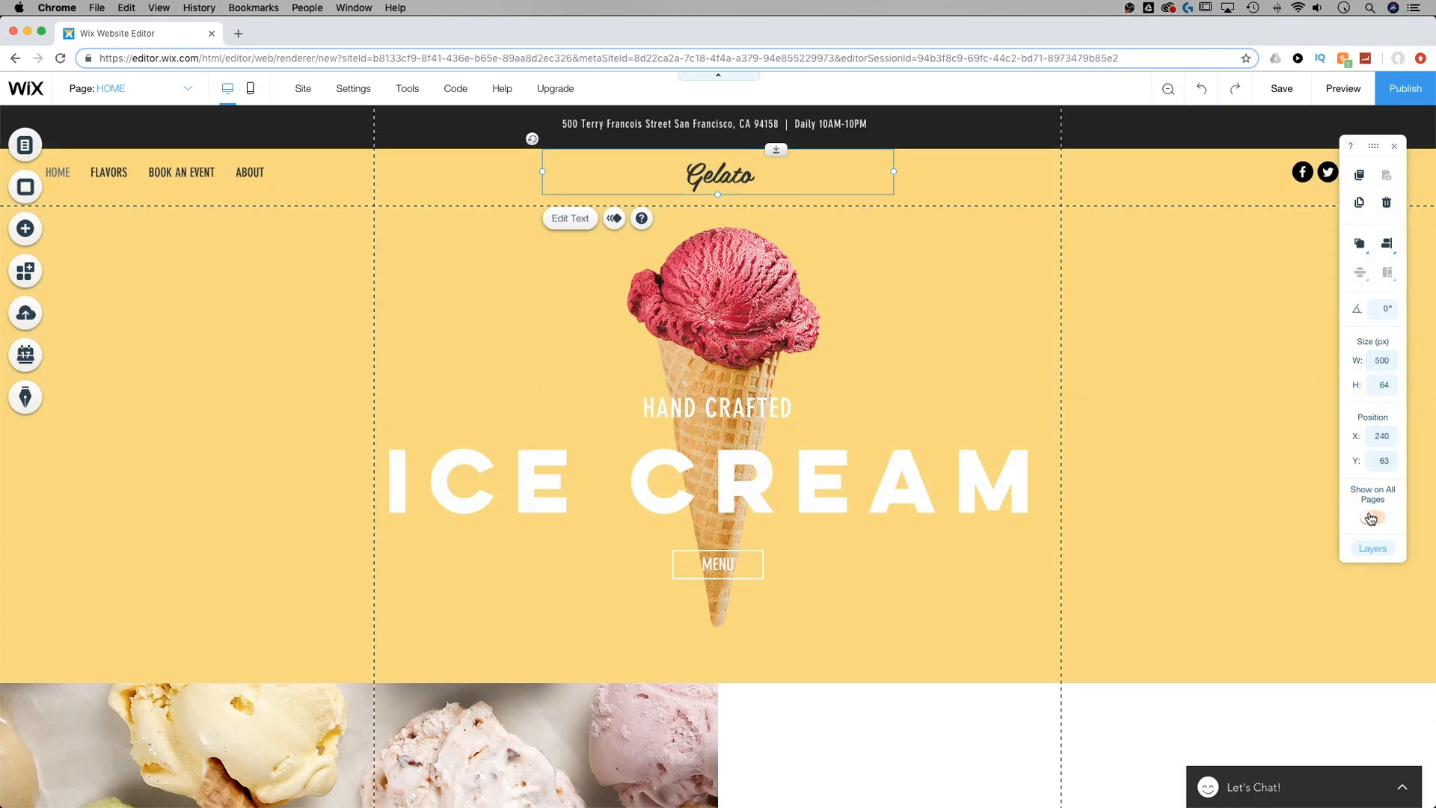
pyautogui.click(1372, 519)
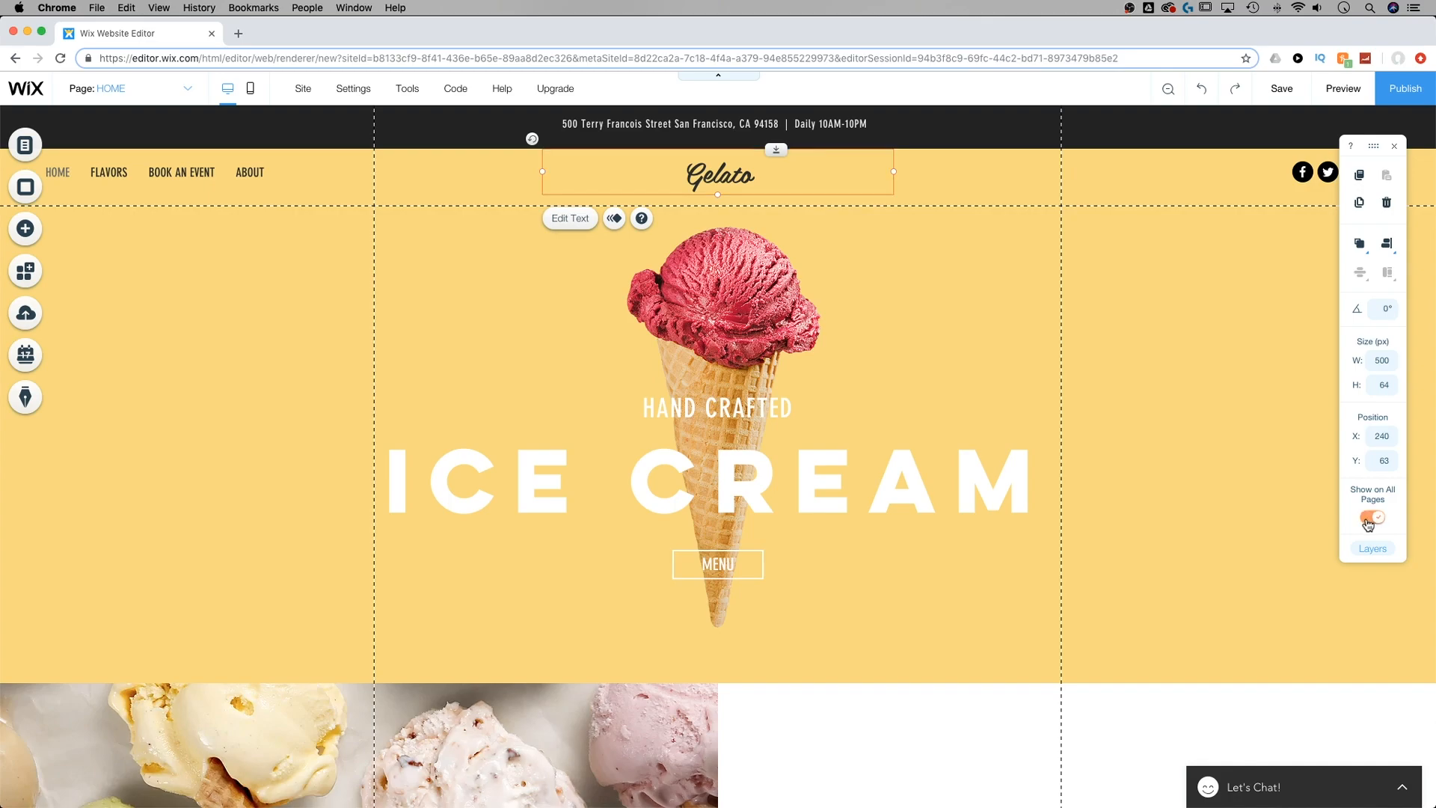
pyautogui.click(1372, 516)
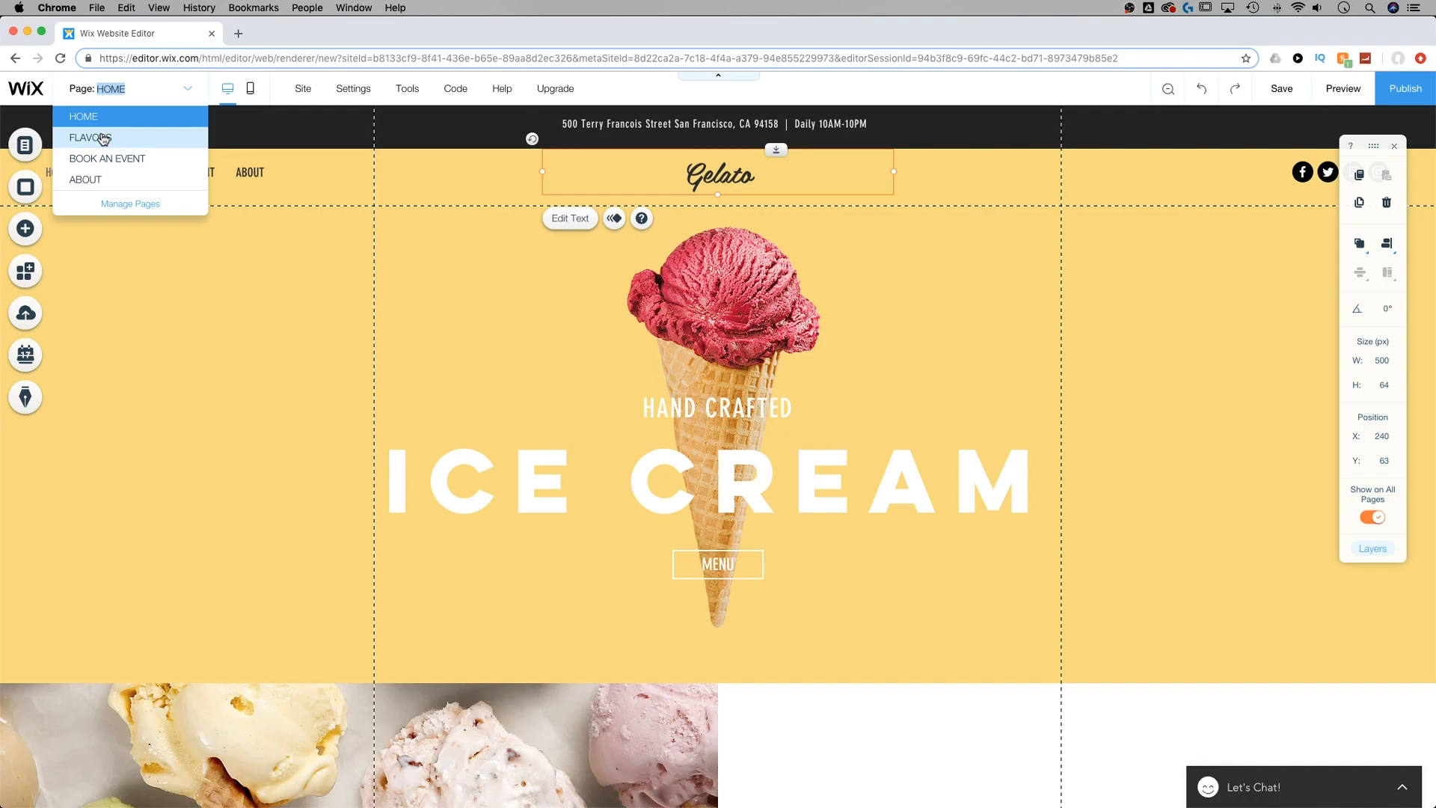
pyautogui.click(91, 138)
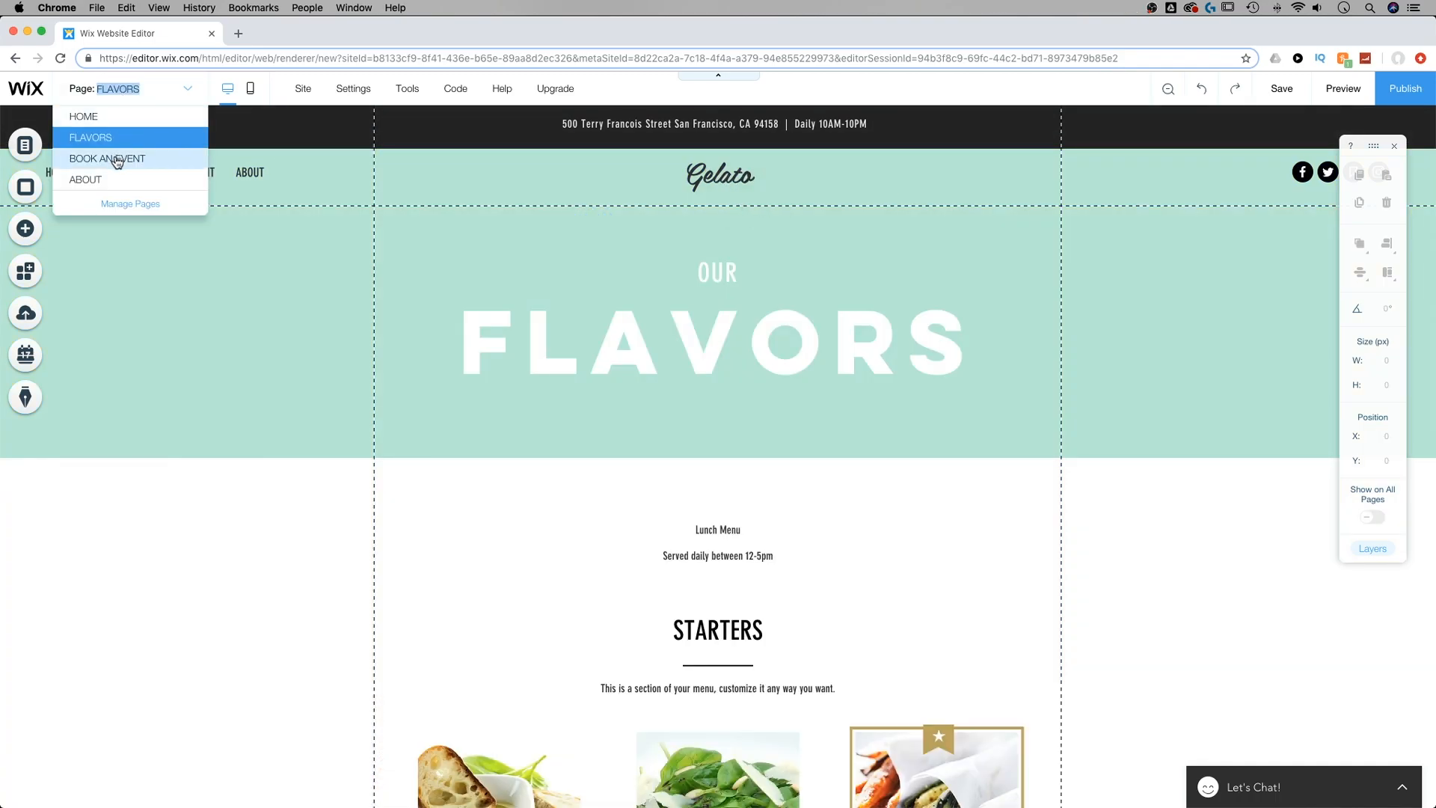
pyautogui.click(107, 158)
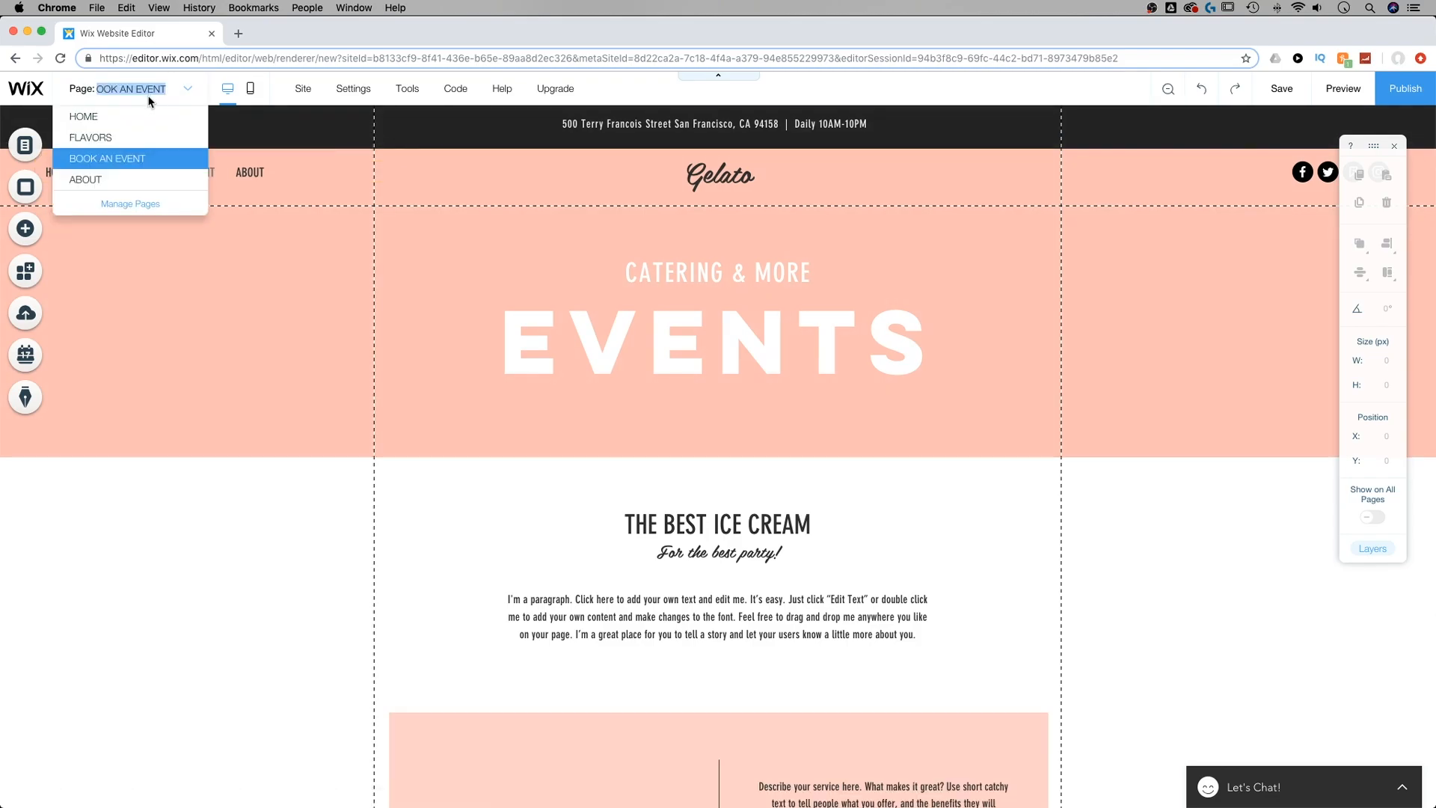
pyautogui.click(84, 117)
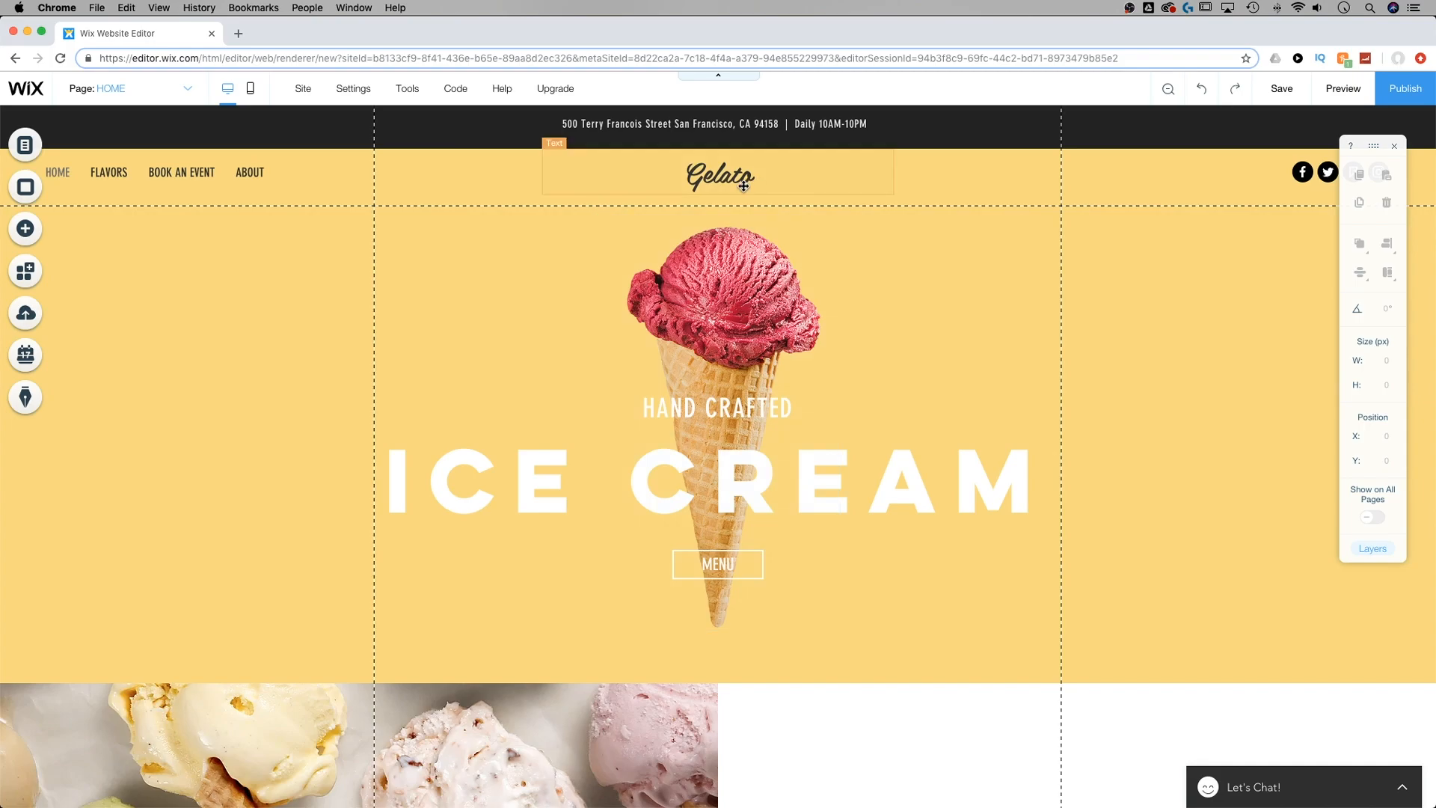
pyautogui.moveTo(248, 88)
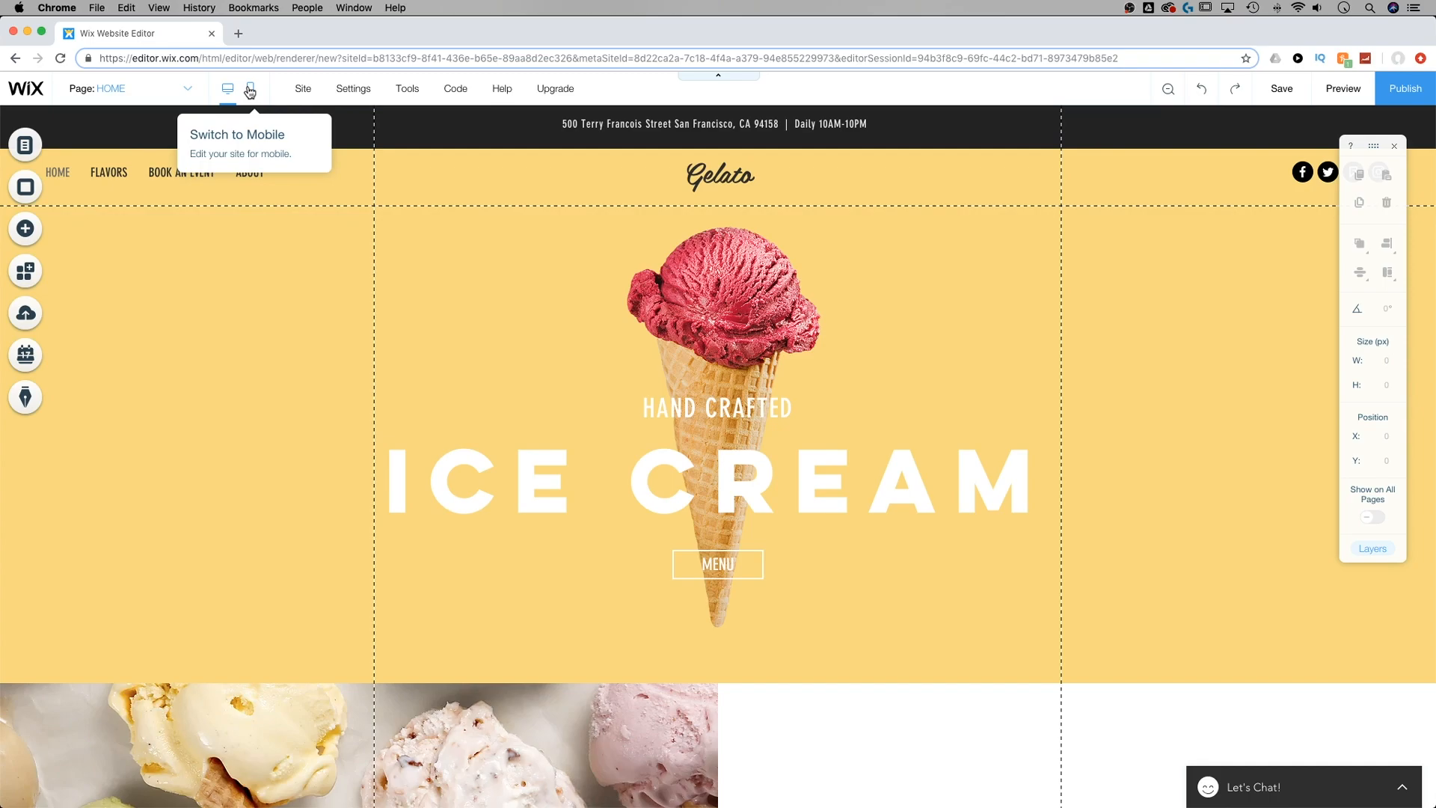
pyautogui.click(249, 88)
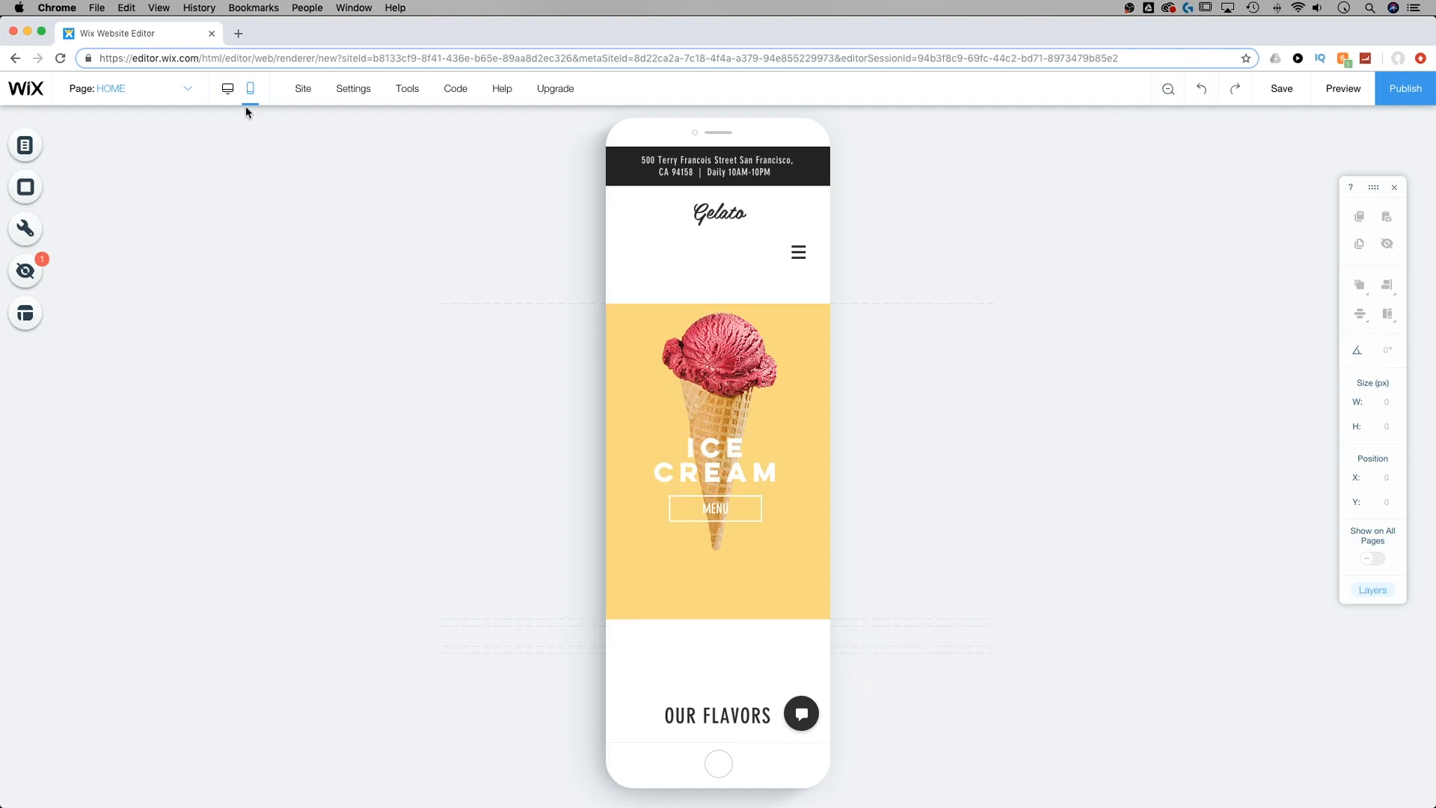
pyautogui.click(228, 88)
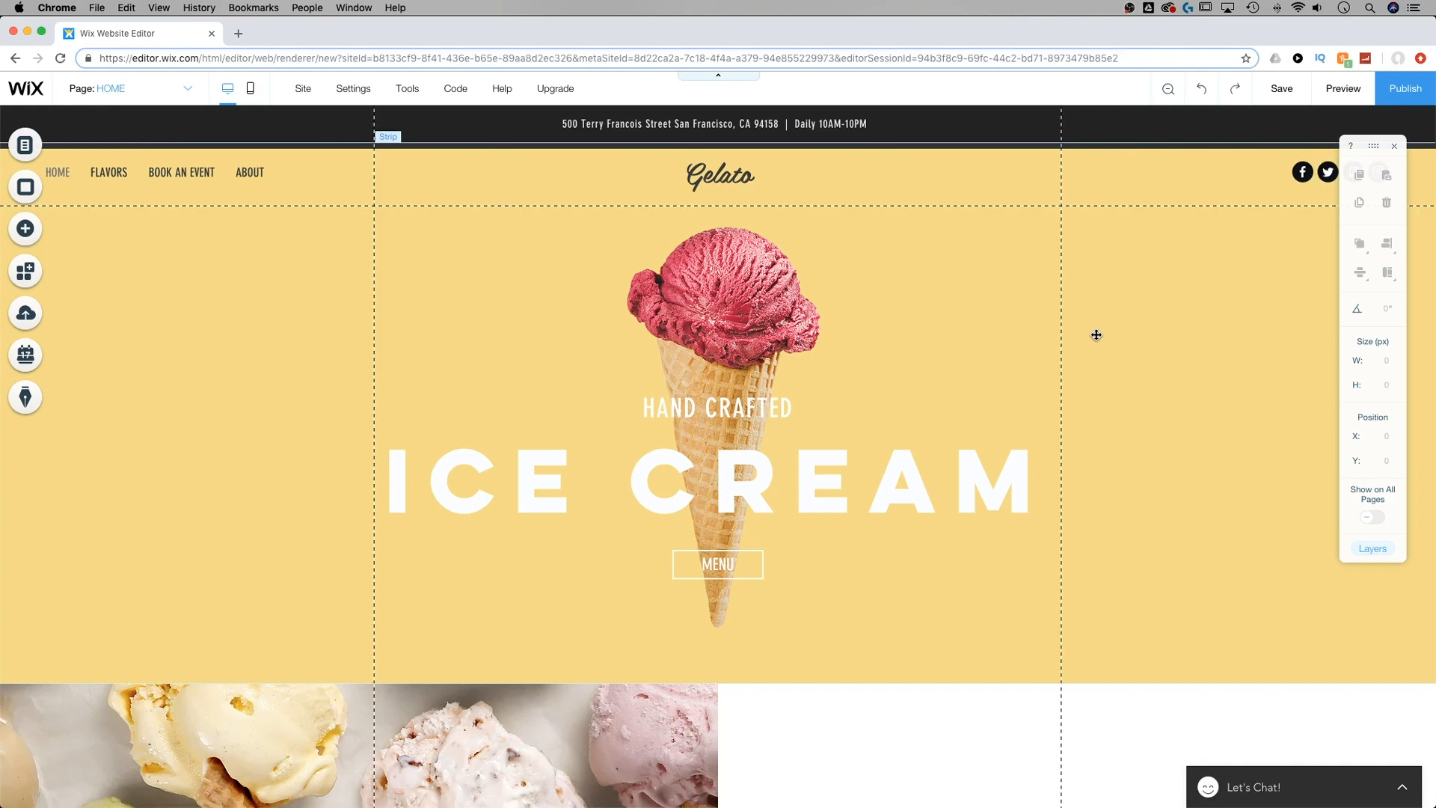
pyautogui.moveTo(1100, 334)
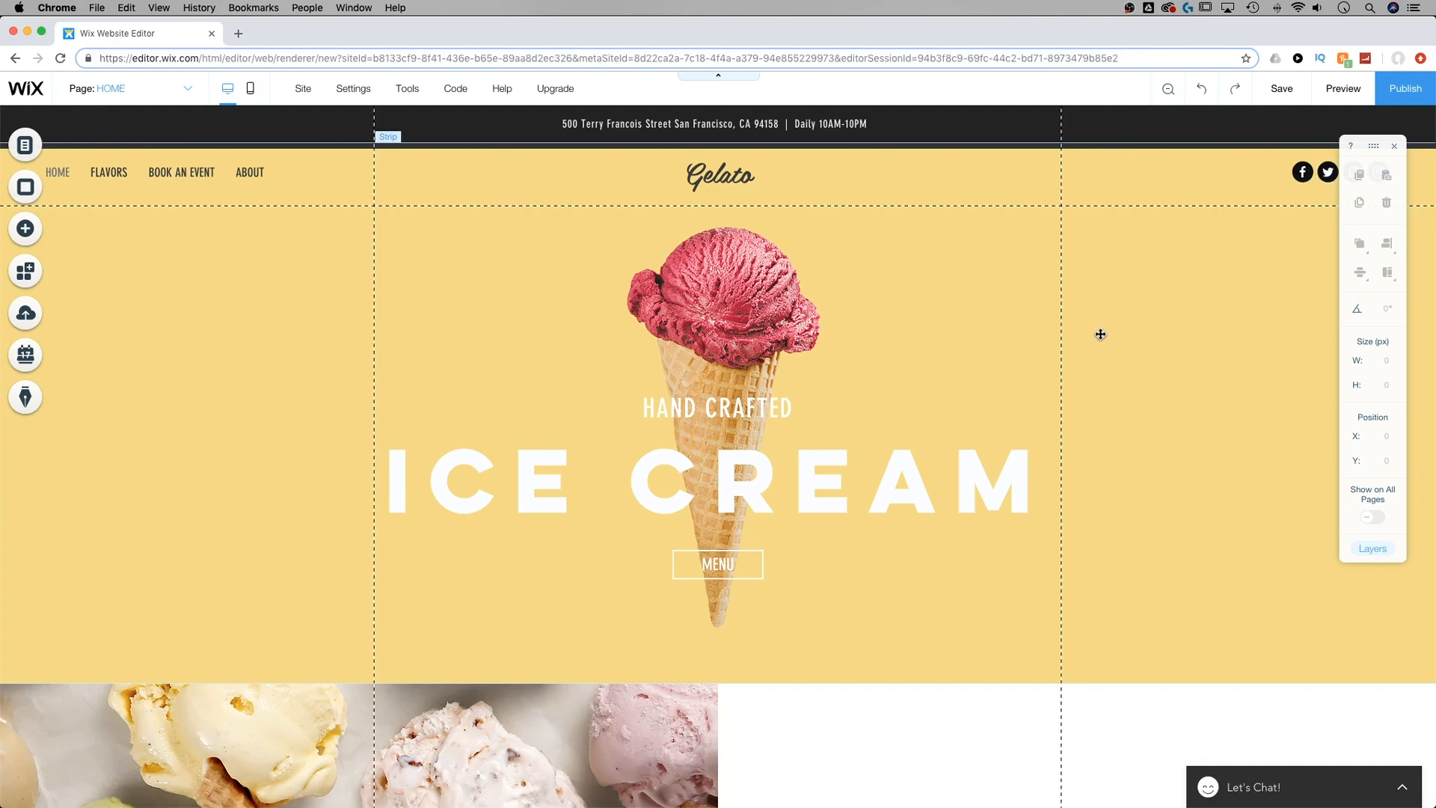
pyautogui.scroll(-3)
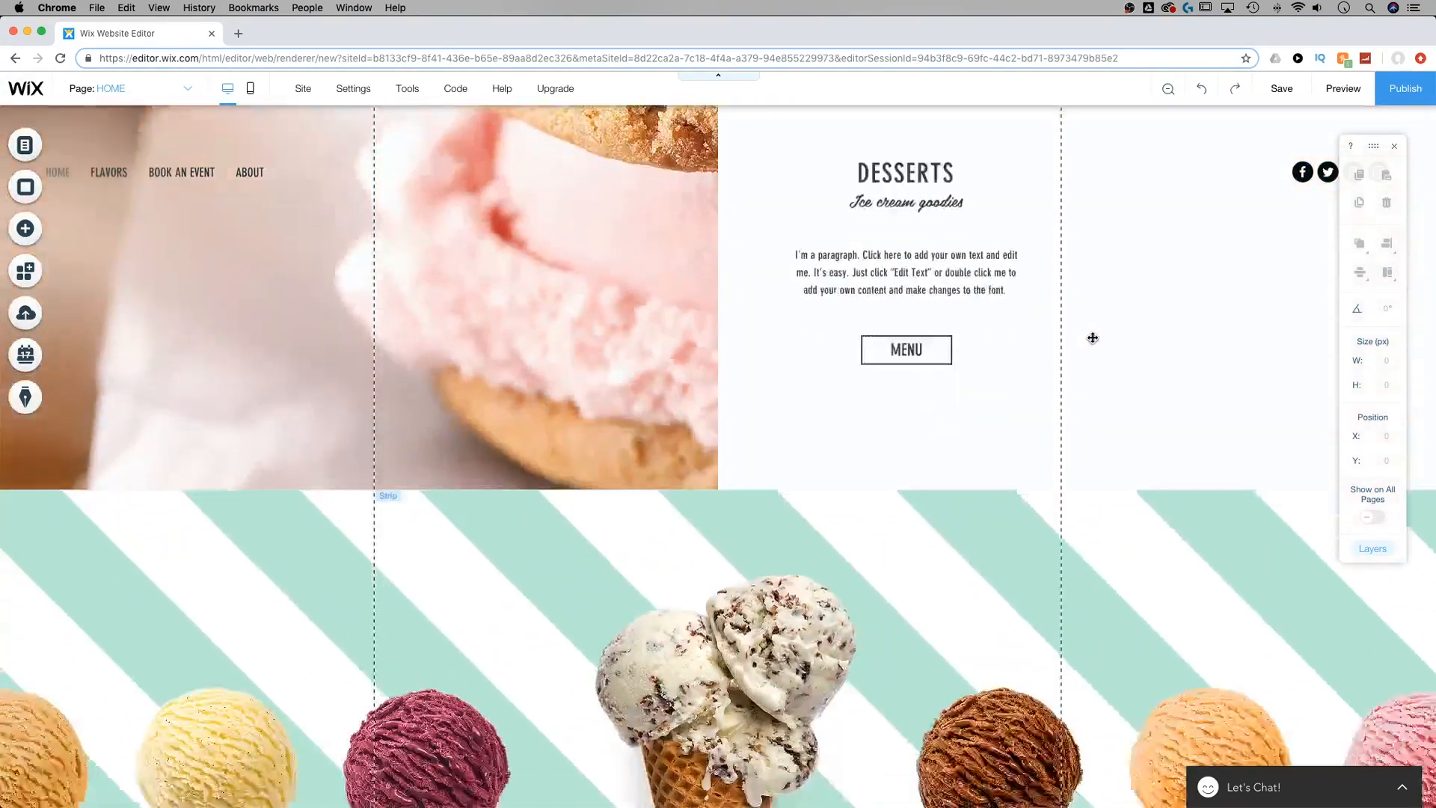
pyautogui.scroll(-3)
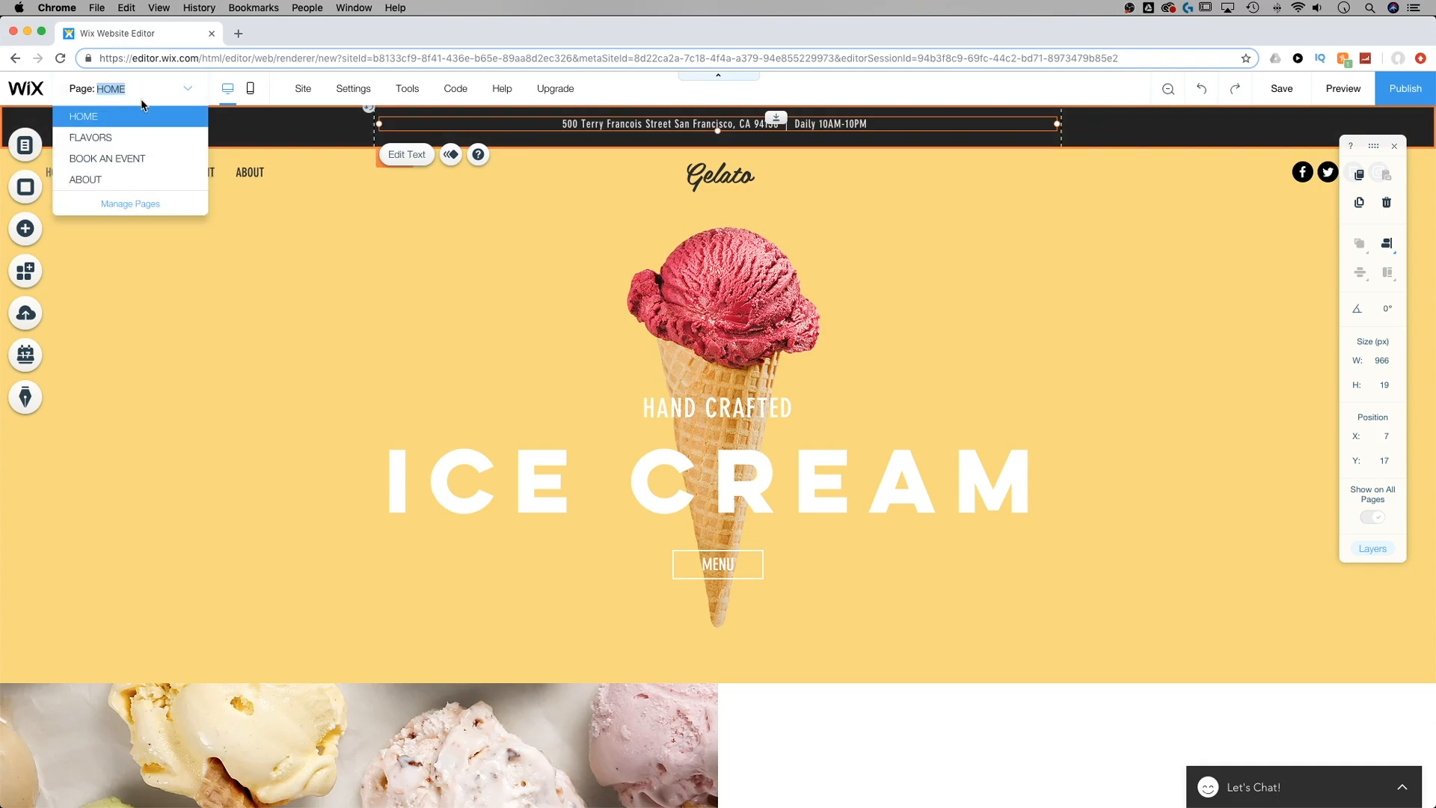
pyautogui.click(91, 138)
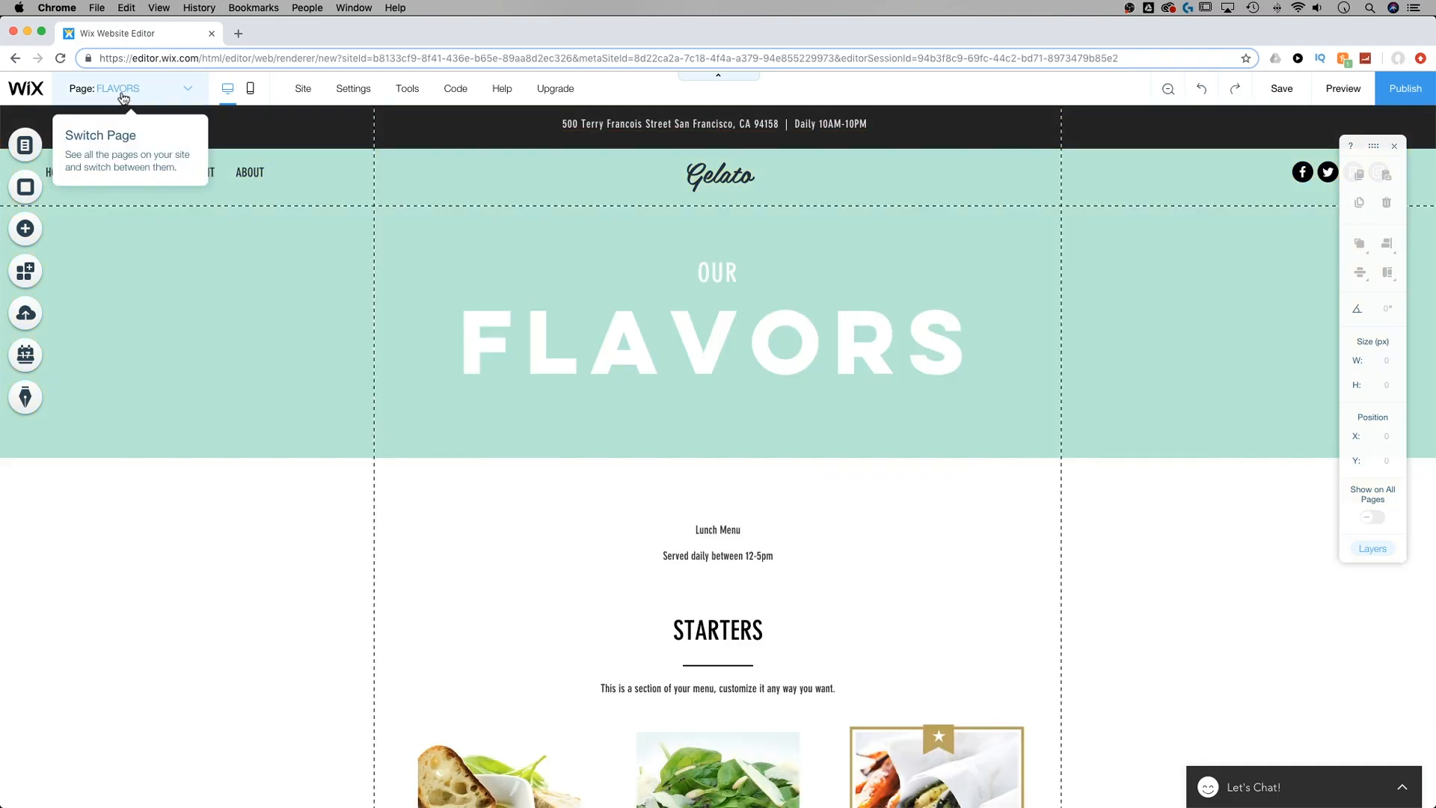
pyautogui.click(133, 89)
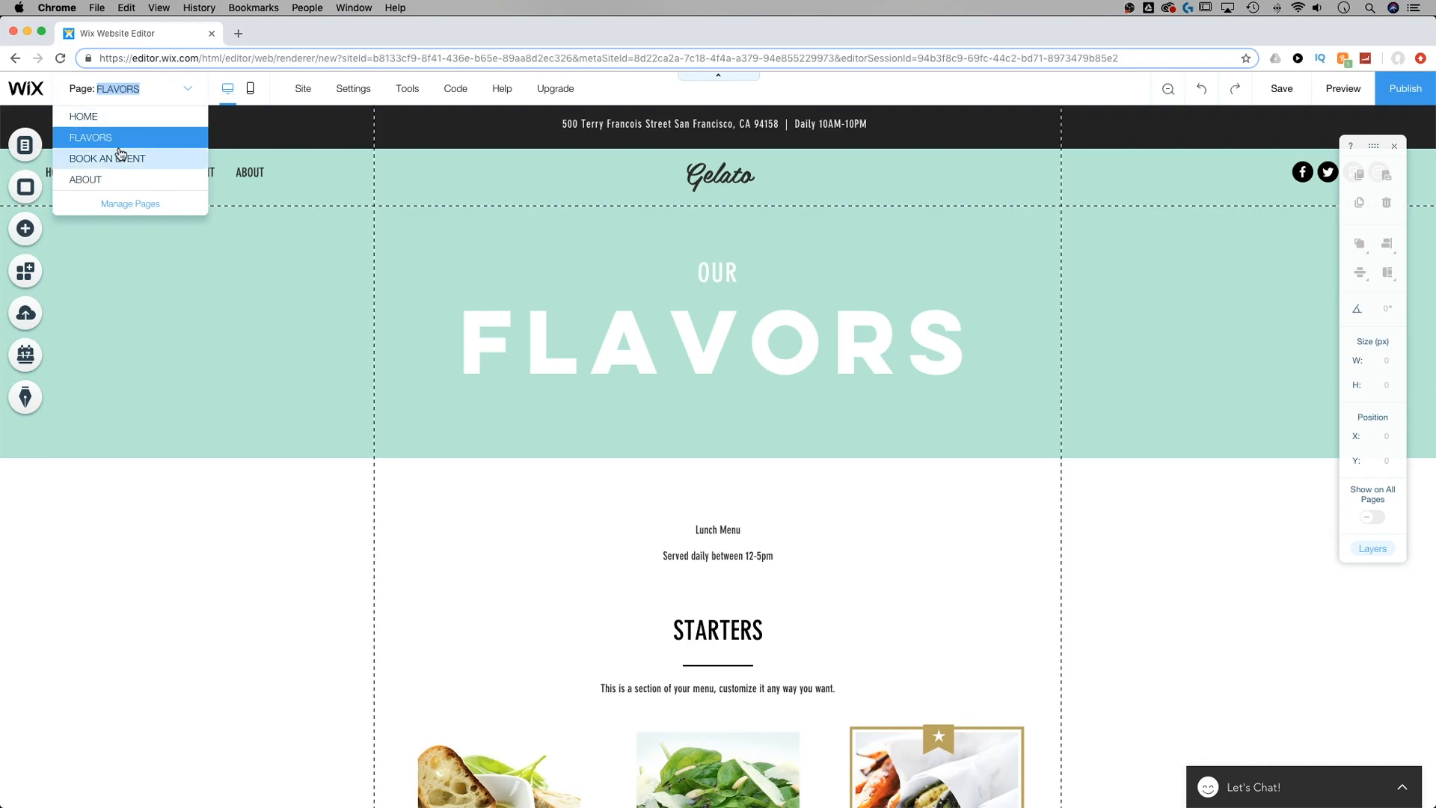
pyautogui.click(84, 116)
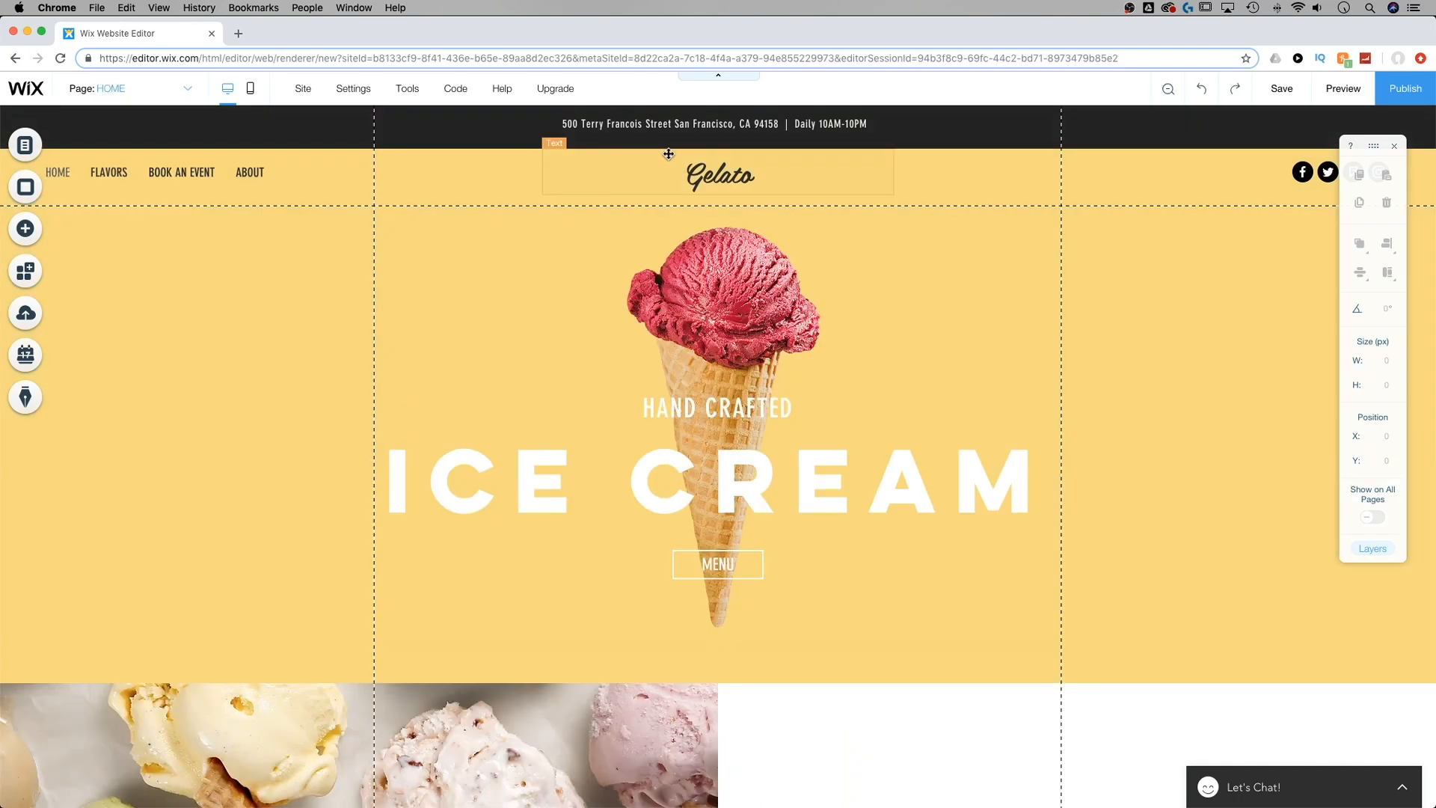
pyautogui.moveTo(671, 165)
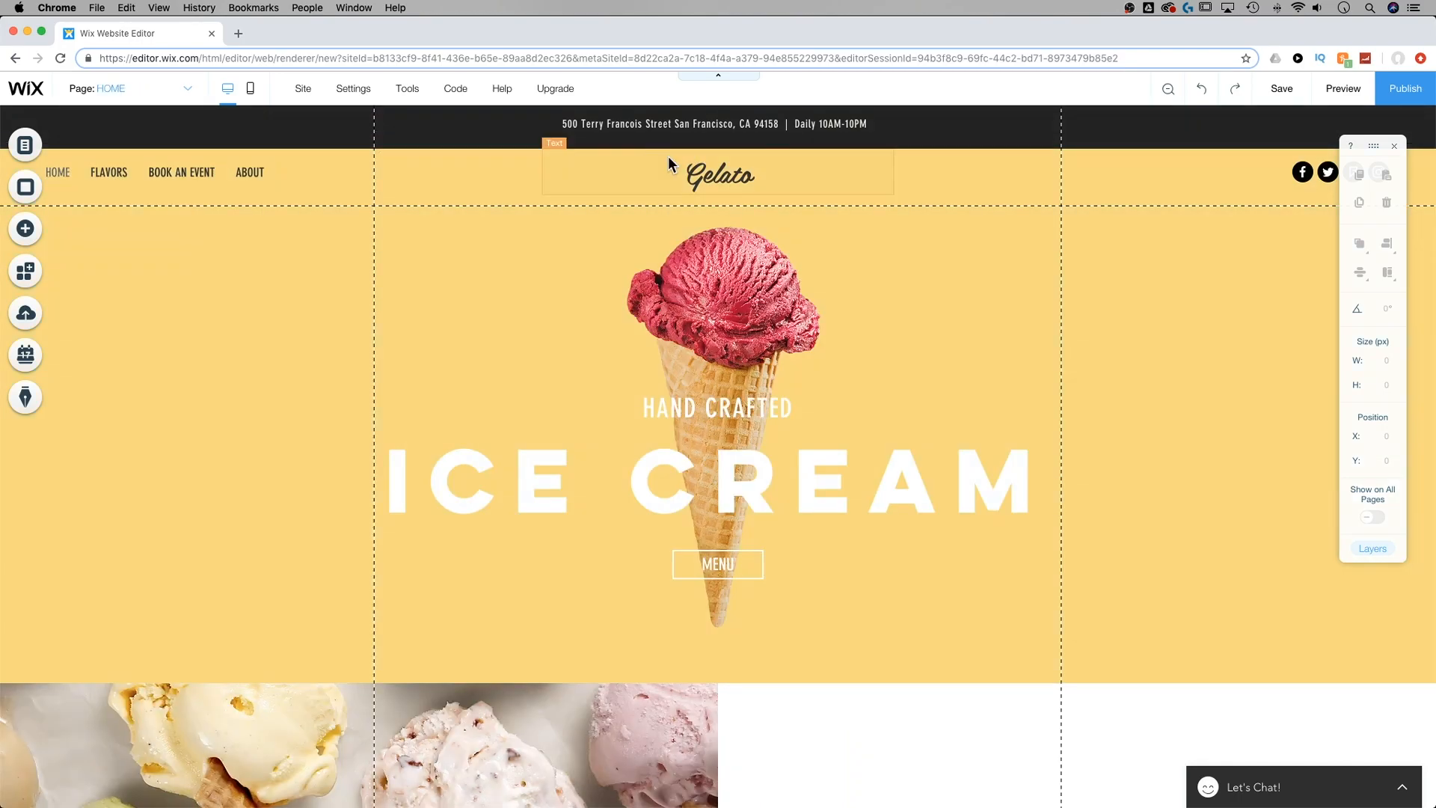